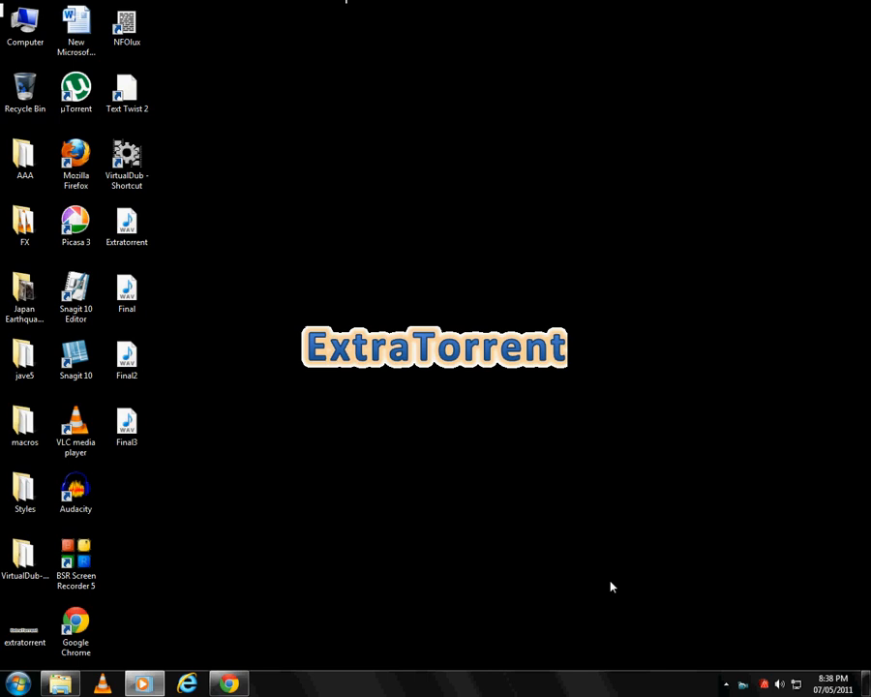
{"action": "mouse_move", "coordinate": [341, 600]}
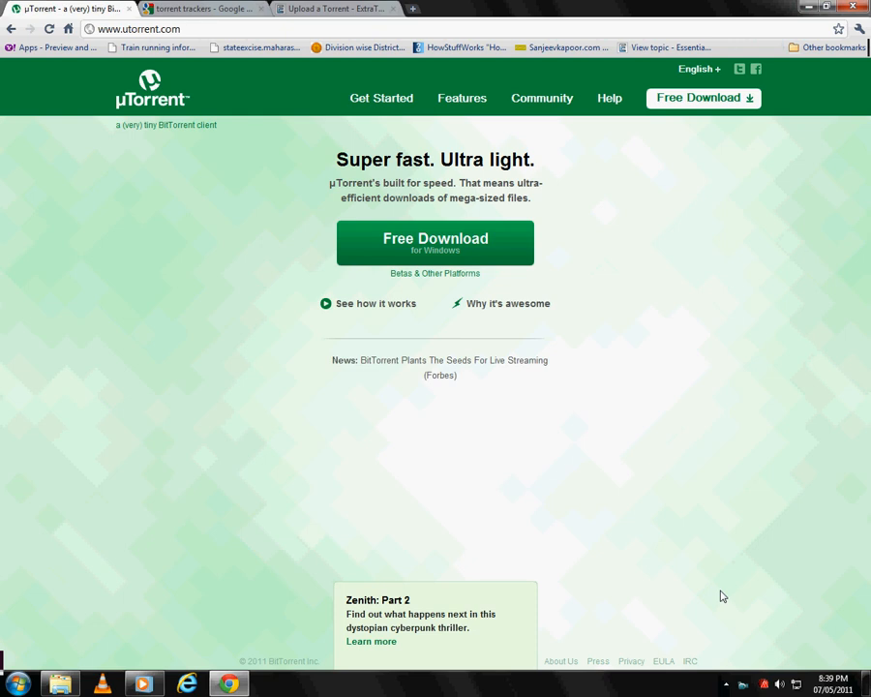
Step: Restore the running uTorrent window from the system tray
{"action": "left_click", "coordinate": [747, 683]}
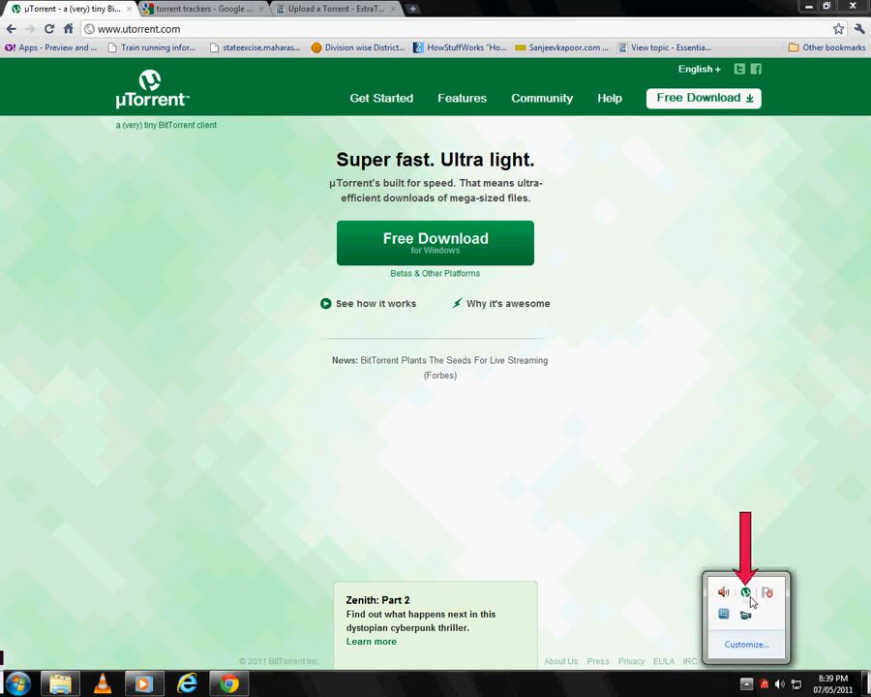
{"action": "mouse_move", "coordinate": [747, 592]}
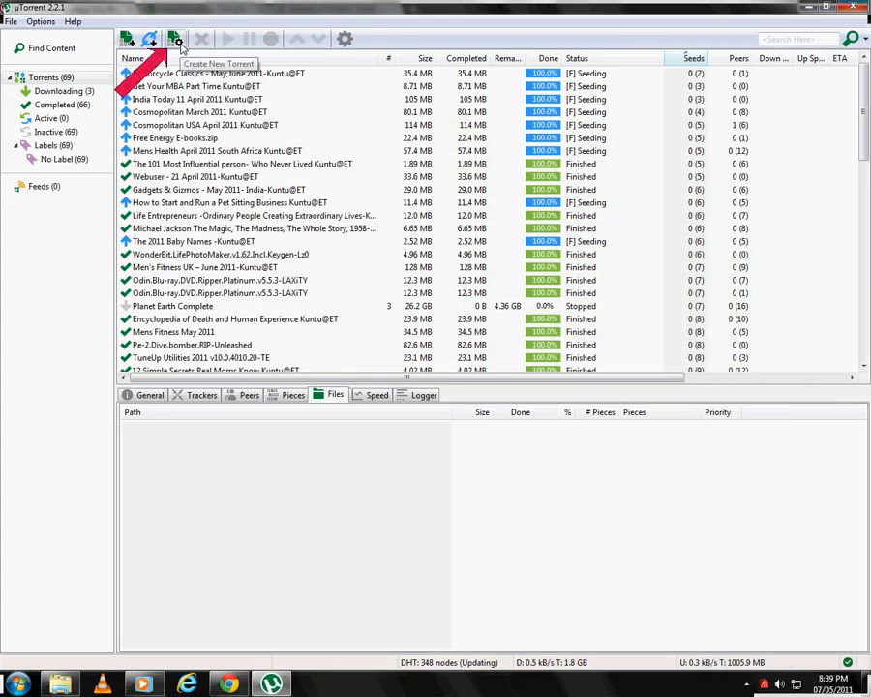
Step: Start a new torrent using the Desktop folder AAA as its source directory
{"action": "left_click", "coordinate": [174, 39]}
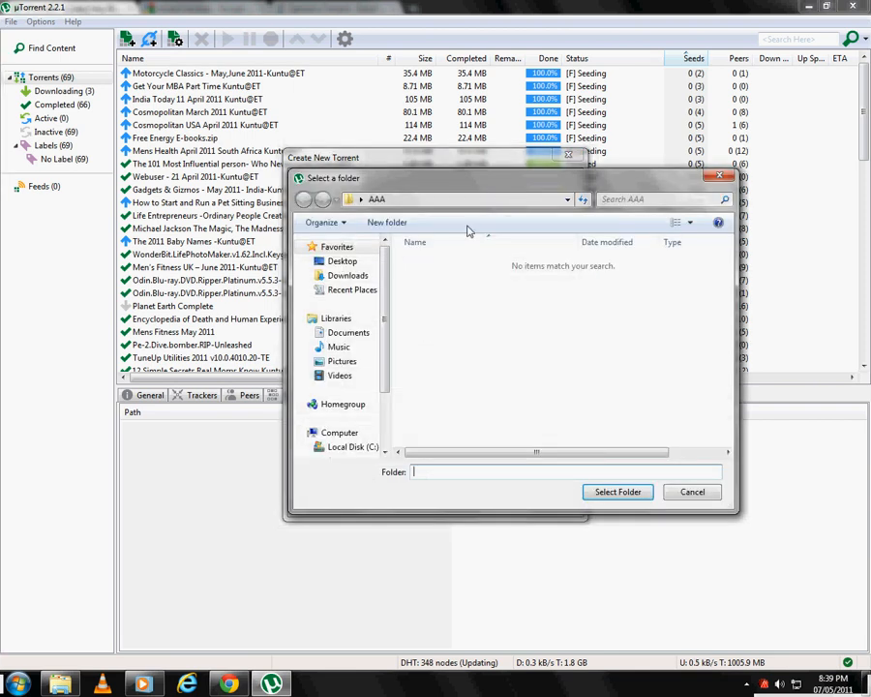
{"action": "left_click", "coordinate": [340, 261]}
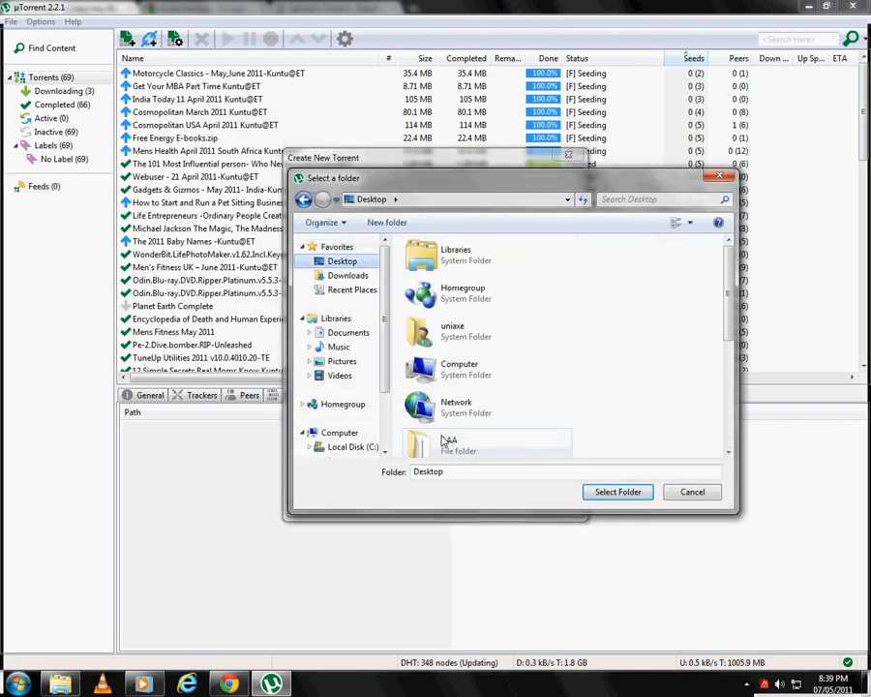
{"action": "left_click", "coordinate": [617, 492]}
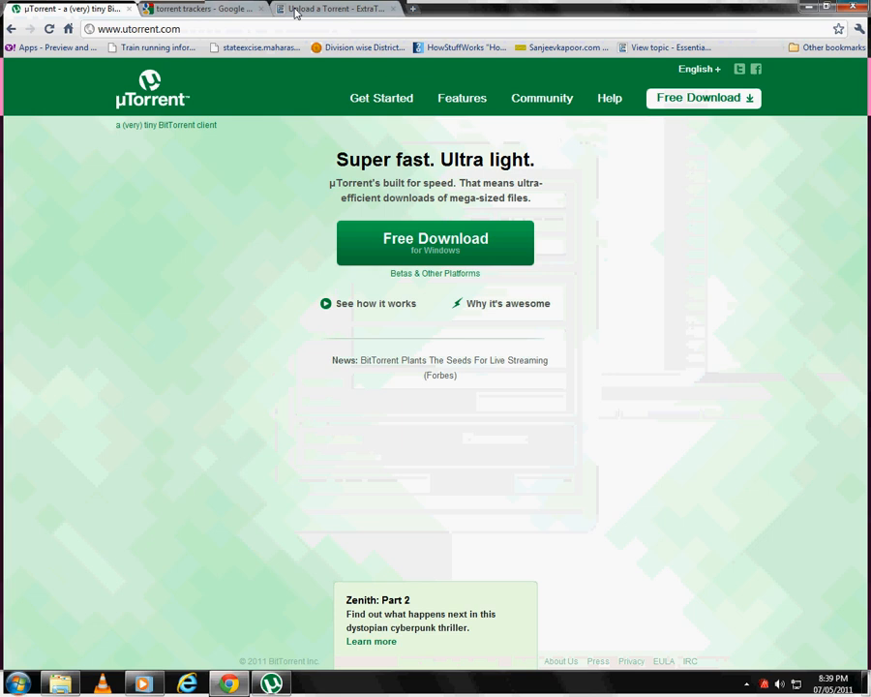
Step: Copy ExtraTorrent's two suggested open tracker URLs into the new torrent's Trackers field
{"action": "left_click", "coordinate": [333, 8]}
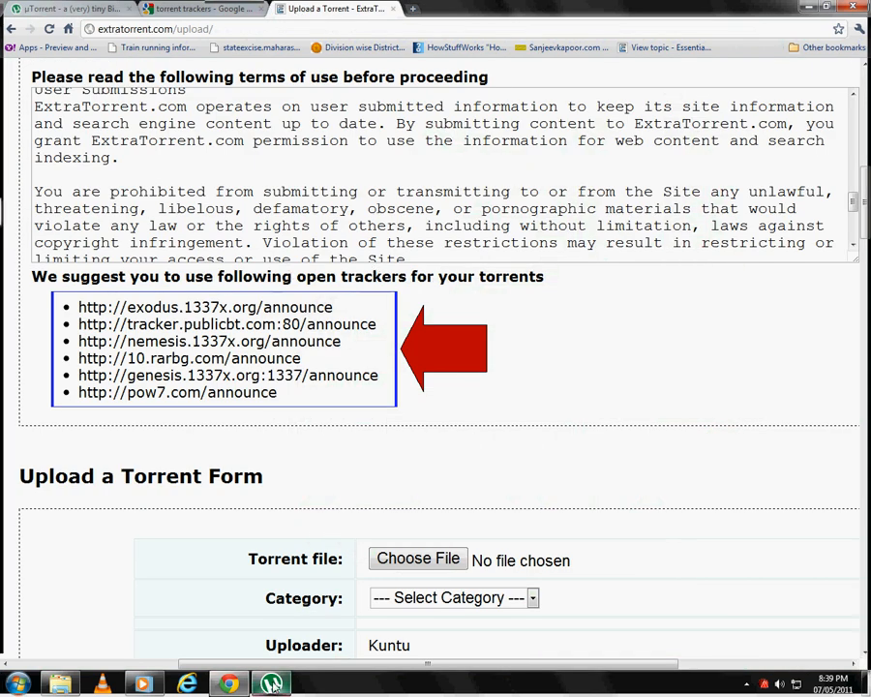
{"action": "left_click", "coordinate": [271, 685]}
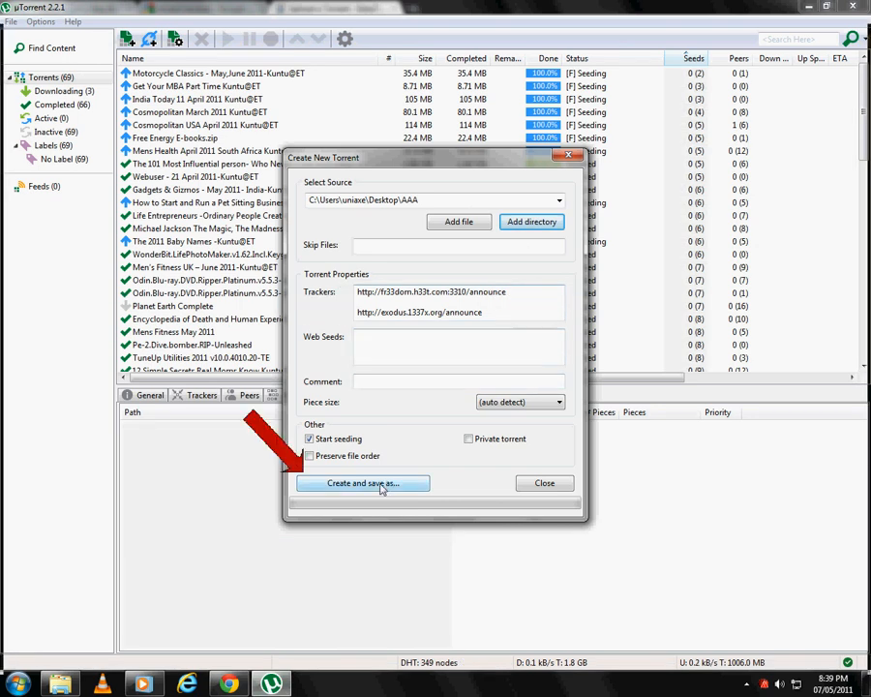
Step: Create and save the torrent as AAA.torrent, replacing the existing copy, so AAA is queued to seed
{"action": "left_click", "coordinate": [362, 484]}
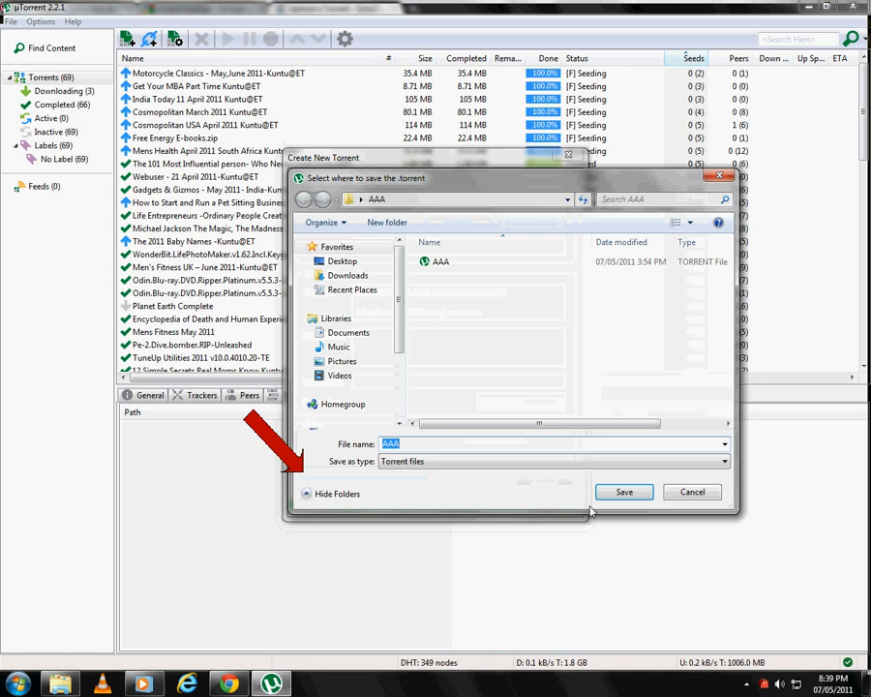
{"action": "left_click", "coordinate": [623, 491]}
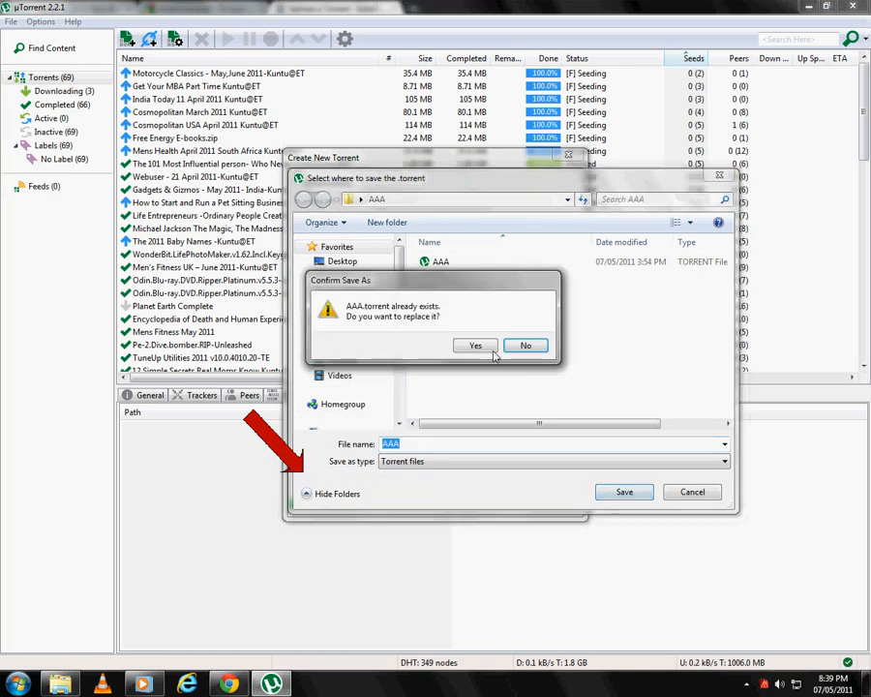
{"action": "left_click", "coordinate": [474, 344]}
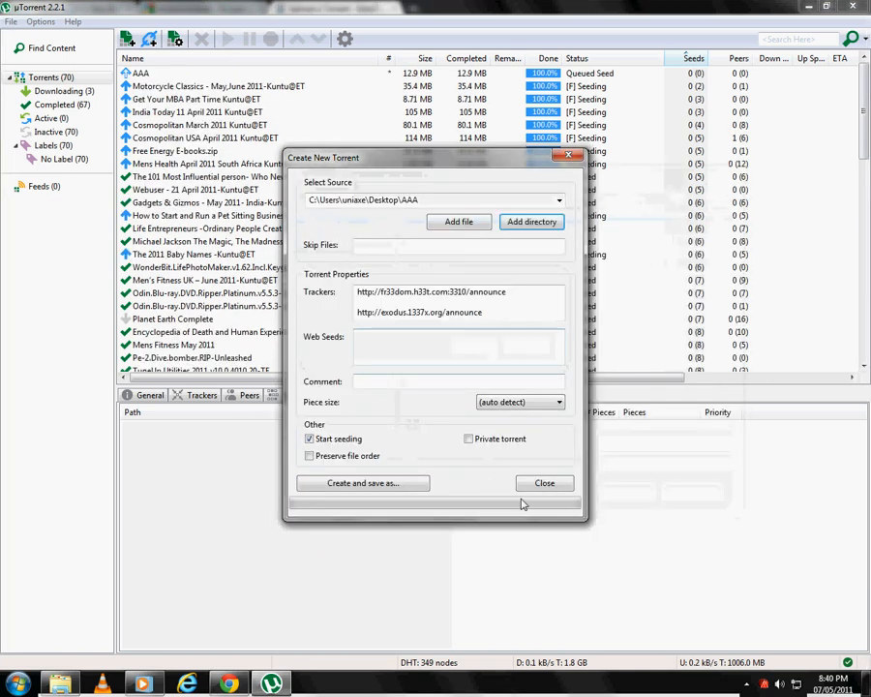